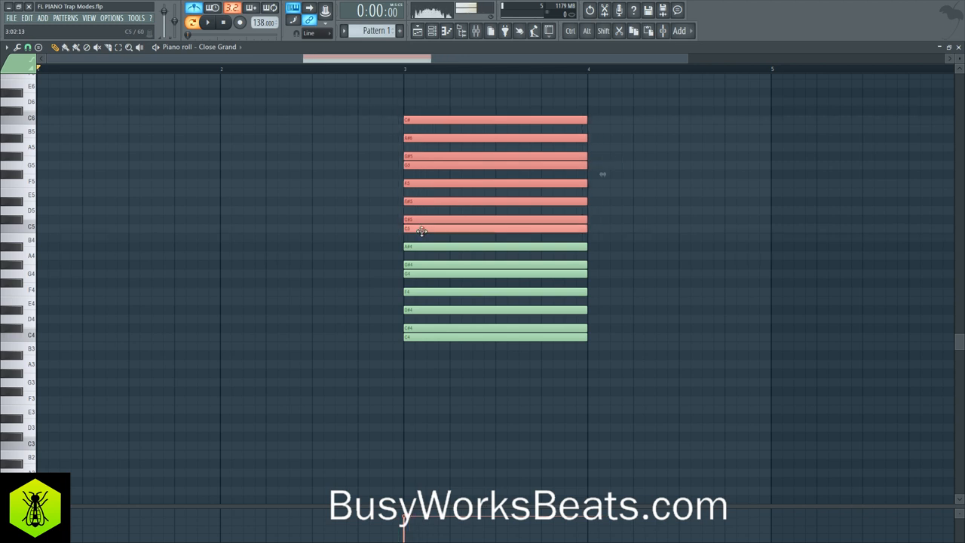
# Step: Drag-copy the chord stack downward to extend its voicing and draw a new note before it
pyautogui.moveTo(455, 203); pyautogui.dragTo(455, 369)
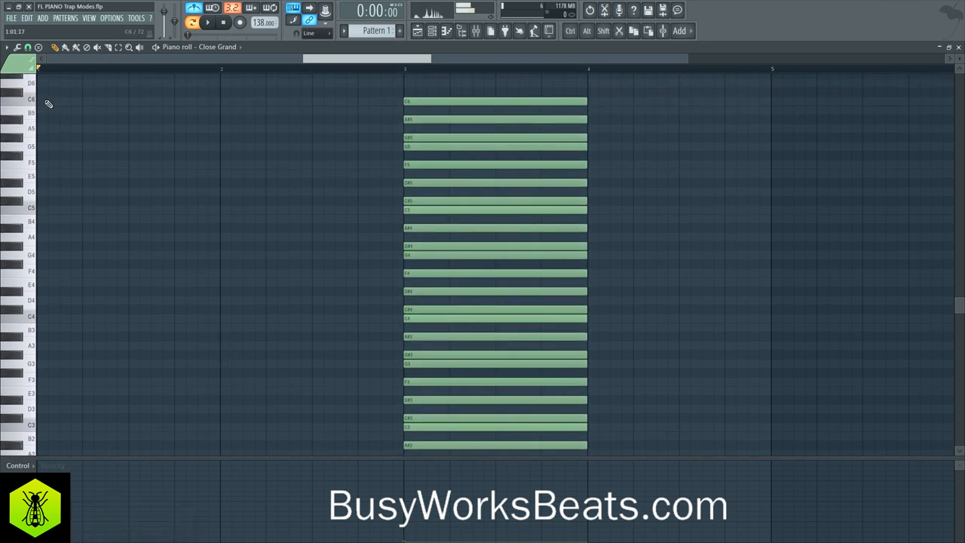
pyautogui.moveTo(42, 101); pyautogui.dragTo(218, 101)
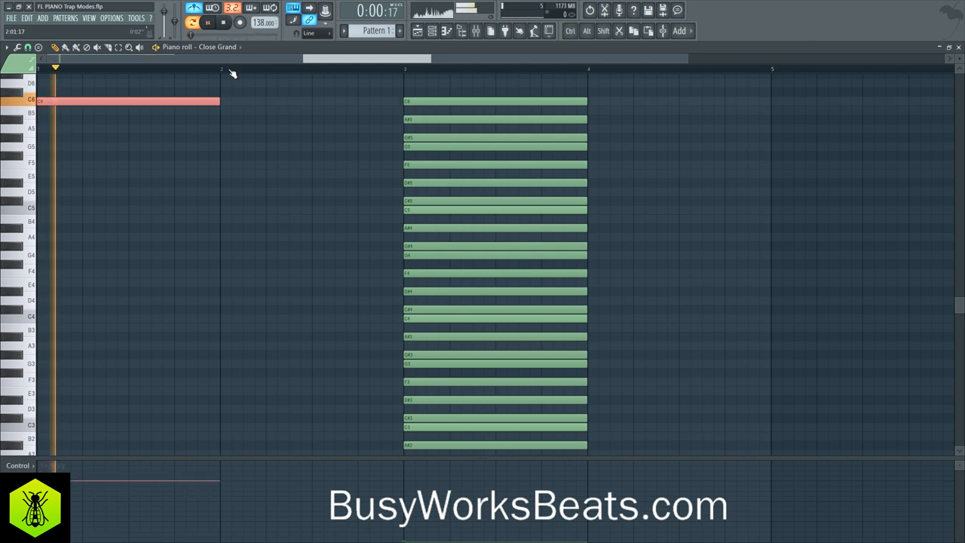
# Step: Shorten the new note and add higher short notes to form a rising lead-in melody
pyautogui.moveTo(219, 101); pyautogui.dragTo(81, 101)
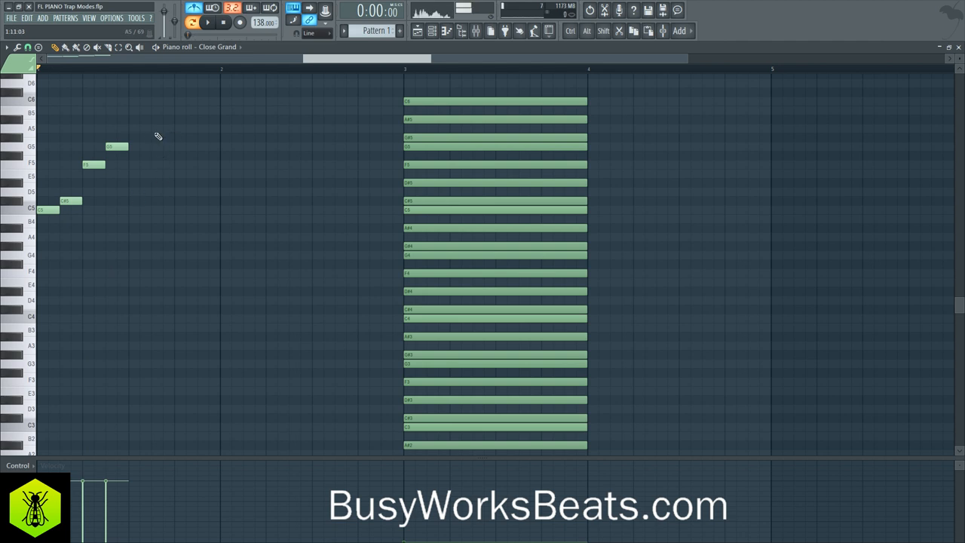
pyautogui.click(139, 122)
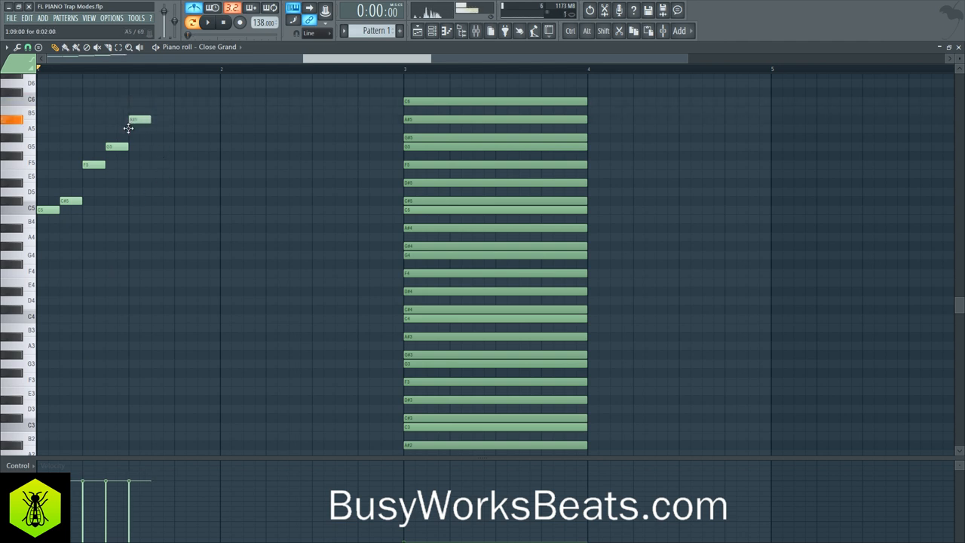
pyautogui.click(208, 21)
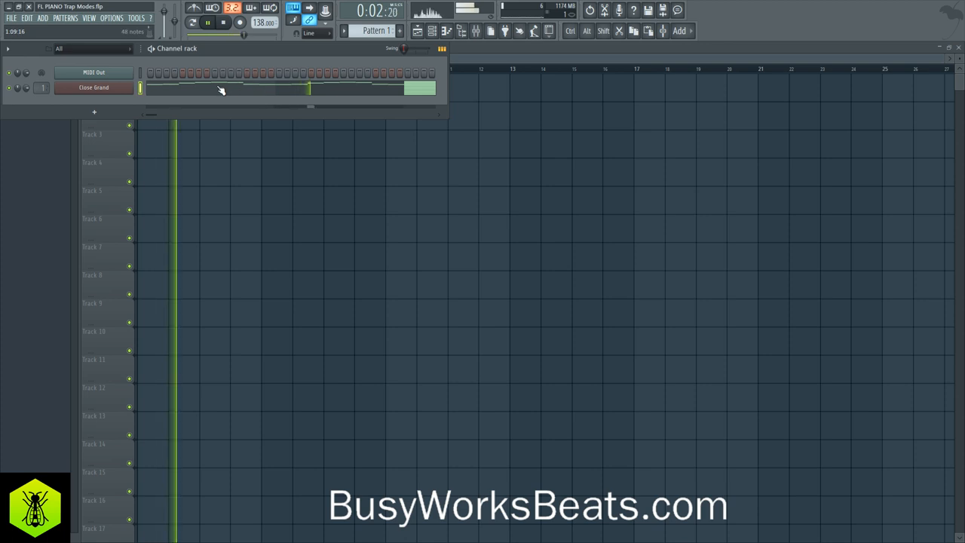
# Step: Edit the Close Grand notes into a repeated rising-and-falling phrase and audition it
pyautogui.doubleClick(95, 87)
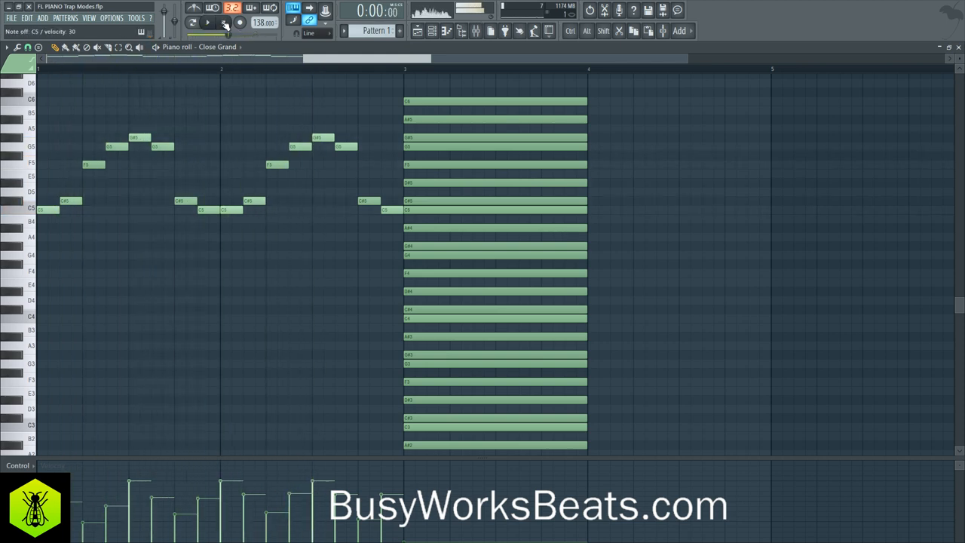
pyautogui.click(205, 23)
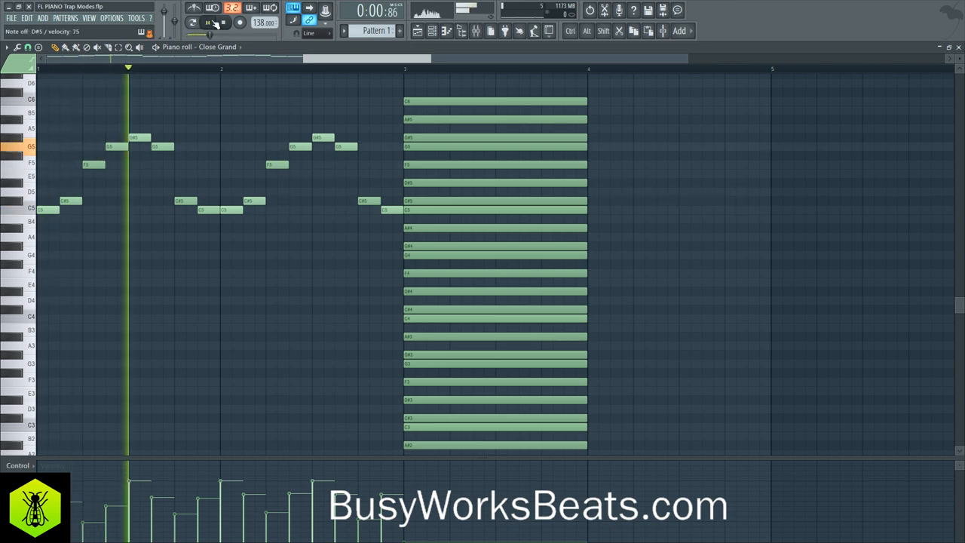
pyautogui.click(210, 23)
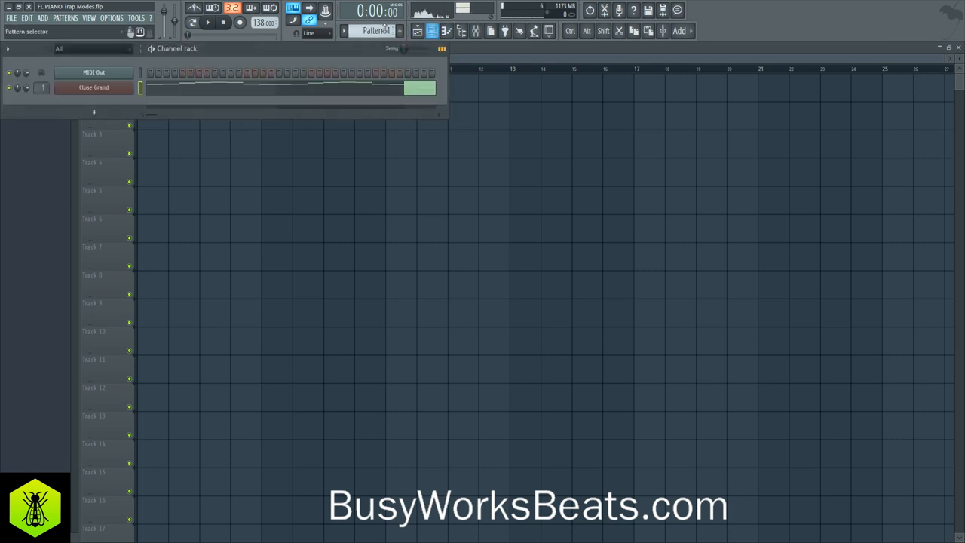
# Step: Create Pattern 2, arm recording with a chosen recording mode and start playback
pyautogui.click(236, 21)
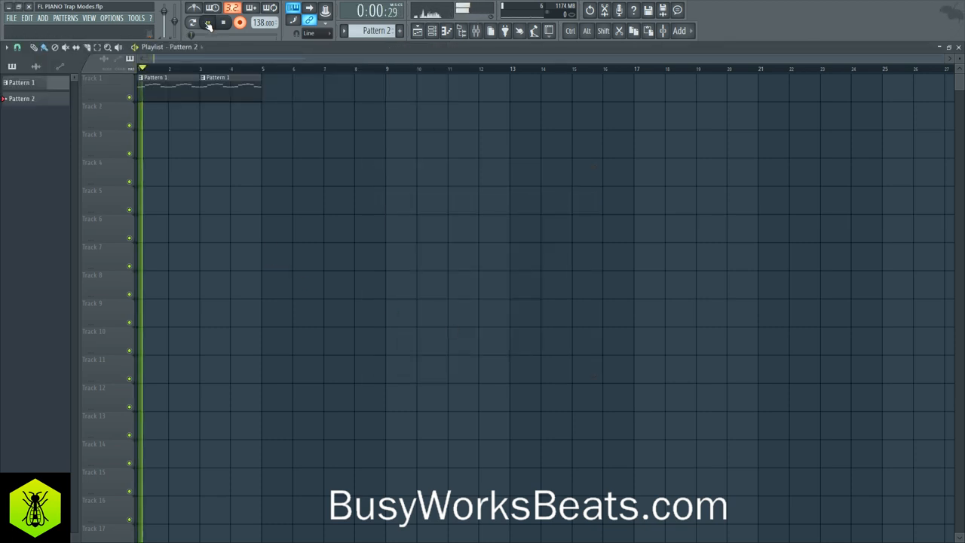
pyautogui.click(205, 24)
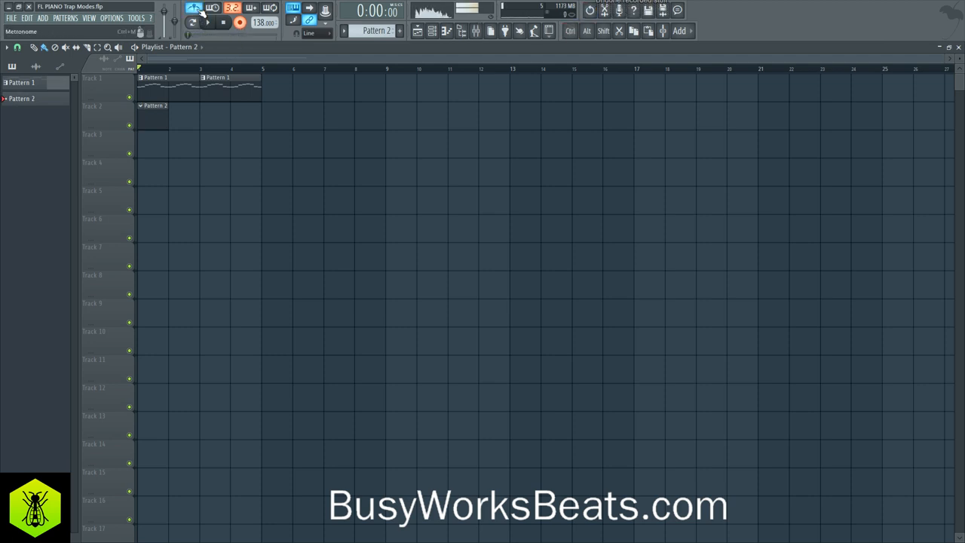
pyautogui.click(241, 23)
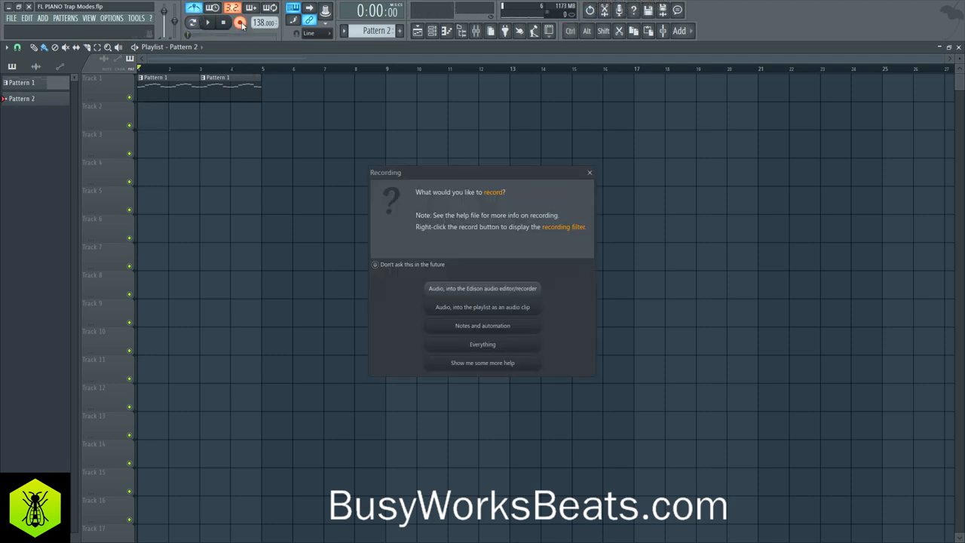
pyautogui.click(482, 326)
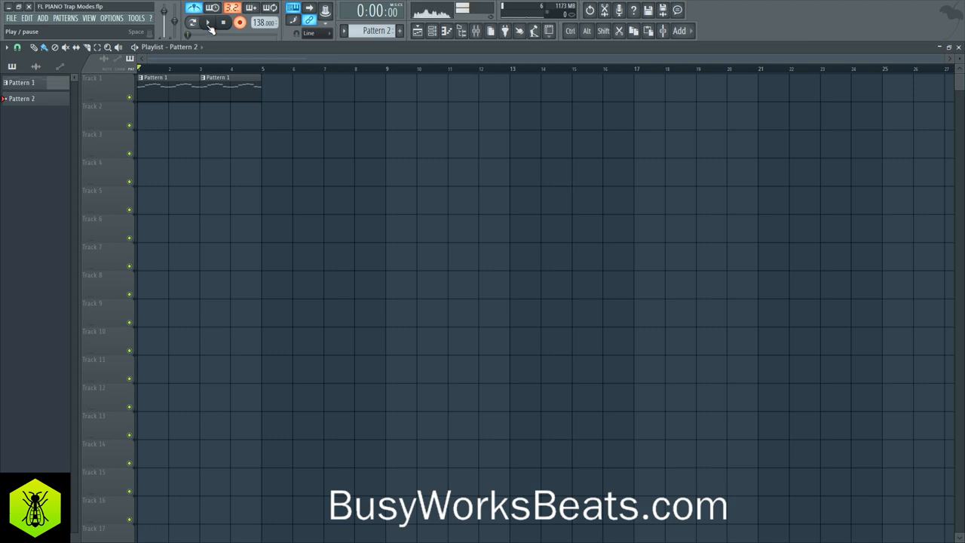
pyautogui.click(205, 24)
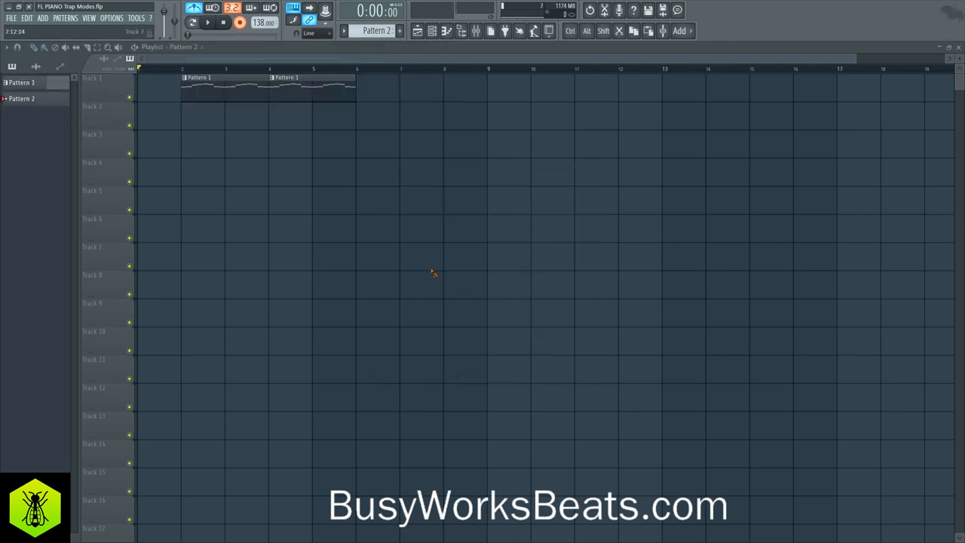
# Step: Record a live line of notes into Pattern 2 on the second playlist track
pyautogui.click(208, 22)
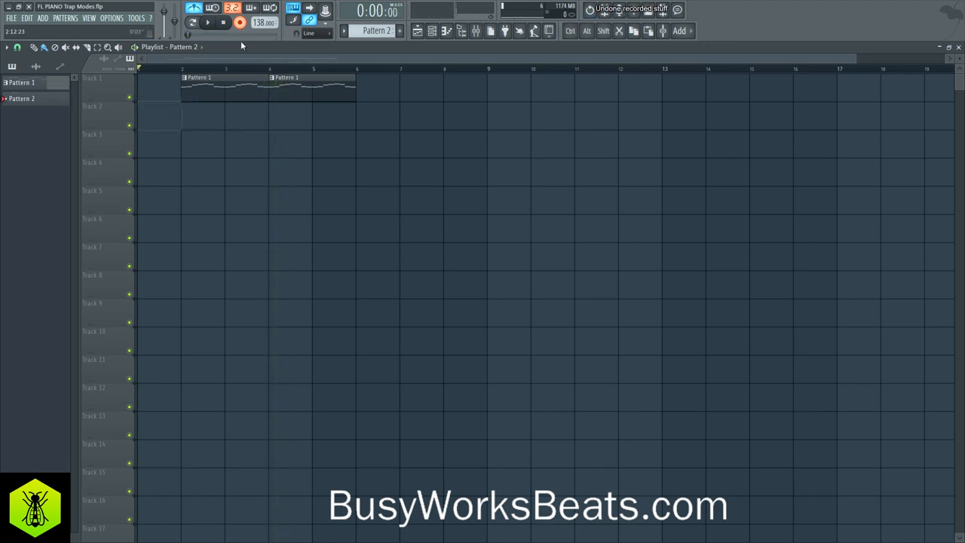
pyautogui.click(244, 23)
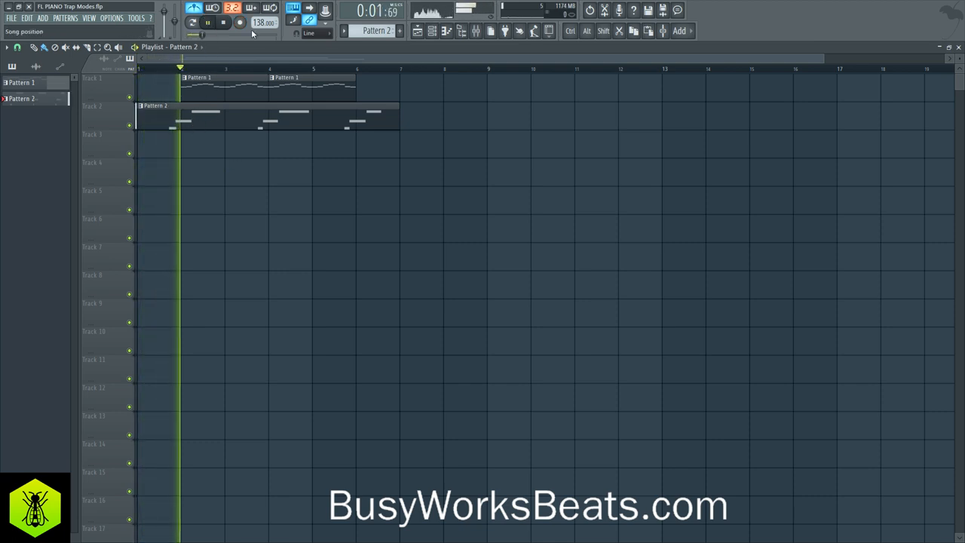
# Step: Clone the Close Grand channel into a second one for Pattern 3 and audition the arrangement
pyautogui.rightClick(90, 93)
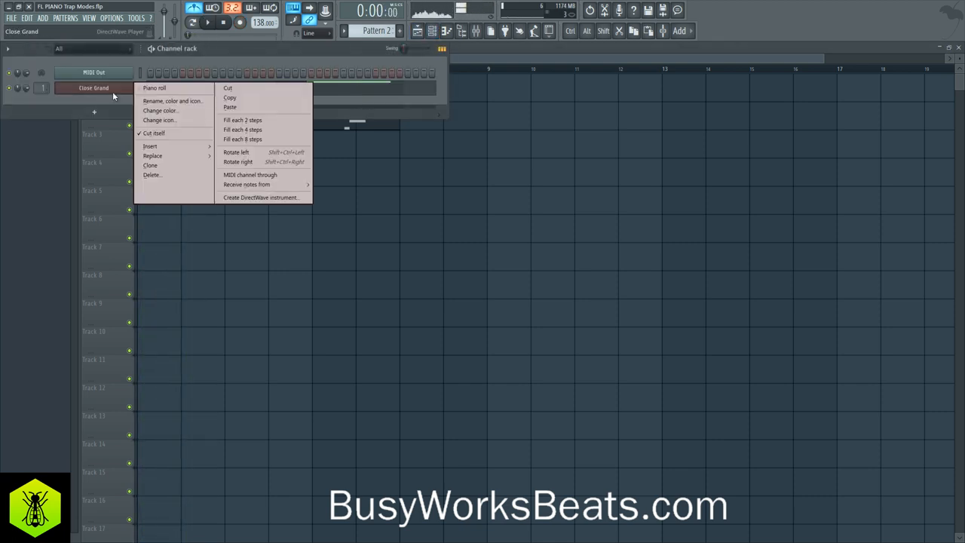
pyautogui.click(149, 164)
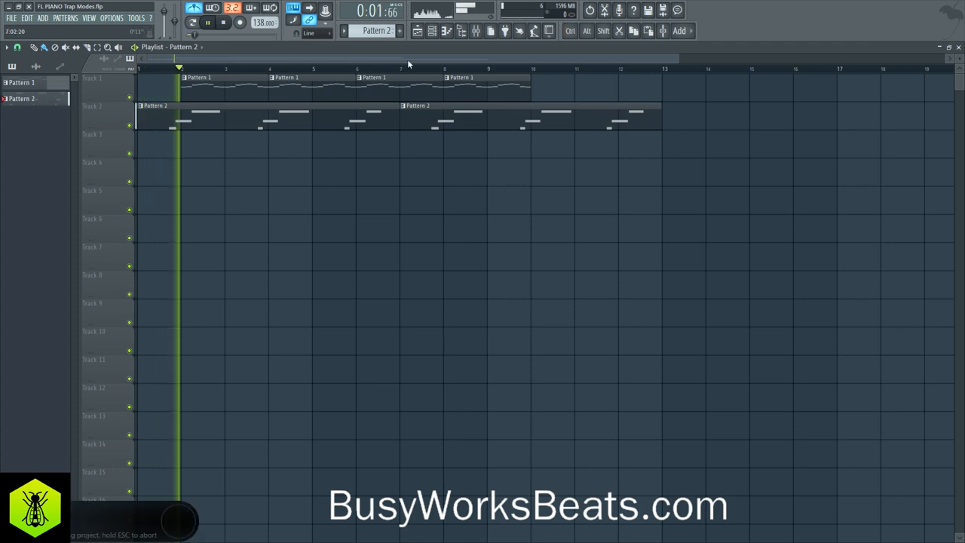
pyautogui.click(430, 30)
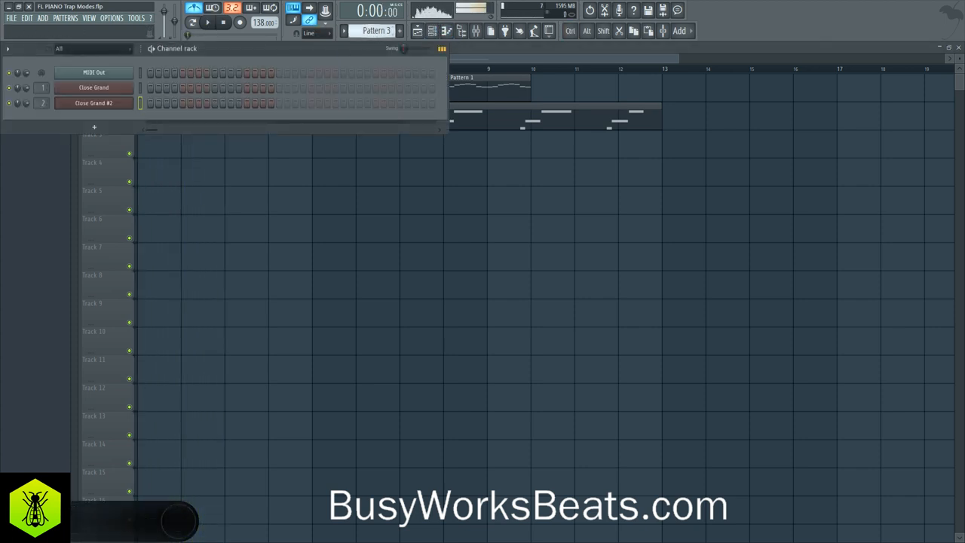
pyautogui.click(208, 23)
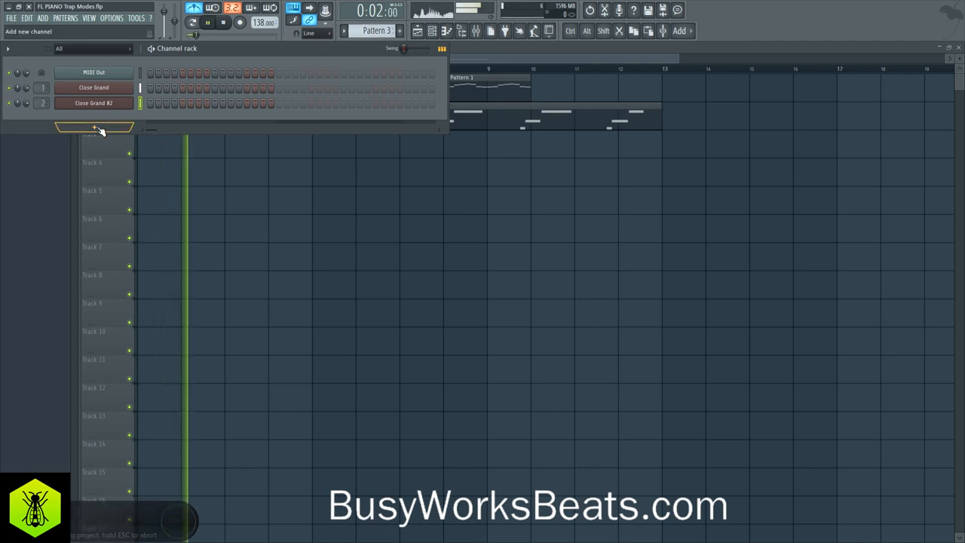
# Step: Add a SimSynth channel, load its Bells preset and audition a bell note
pyautogui.click(90, 128)
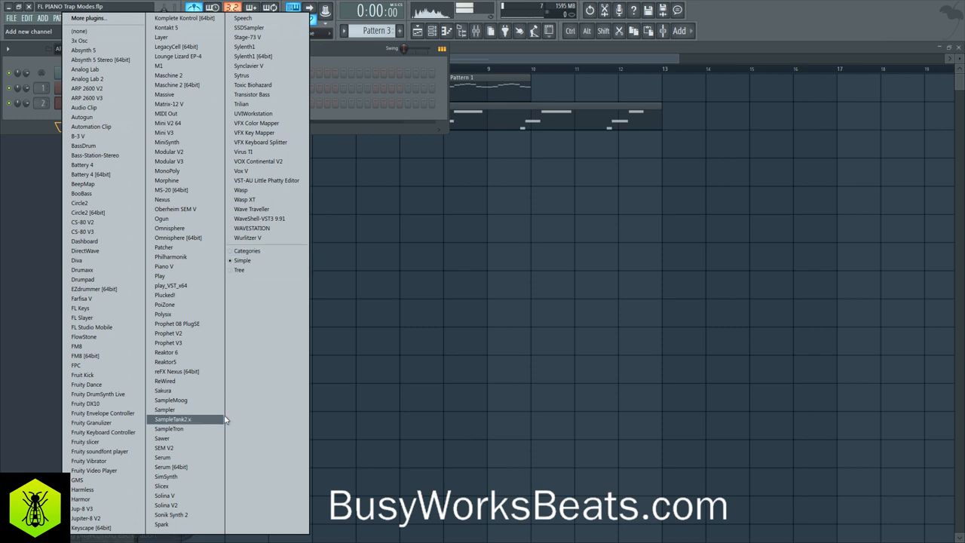
pyautogui.click(157, 474)
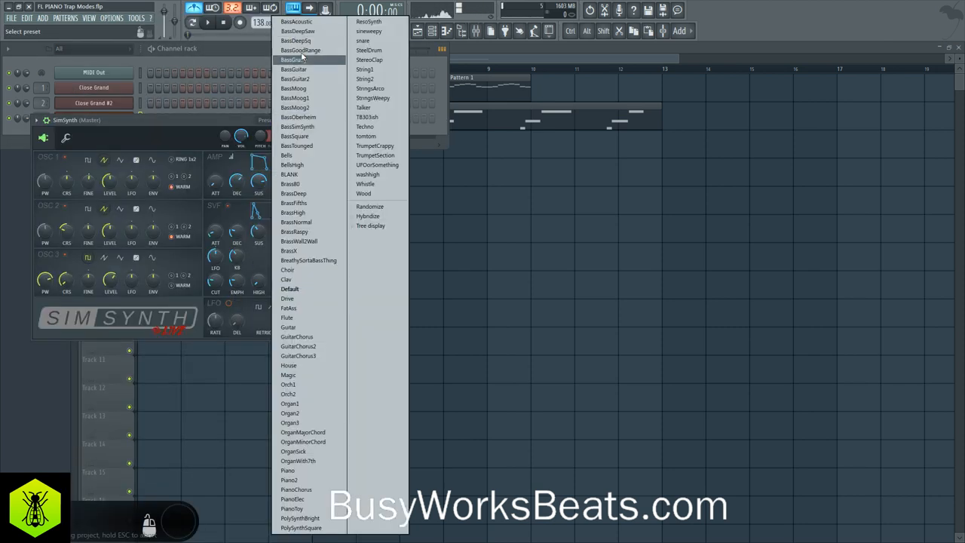
pyautogui.click(284, 154)
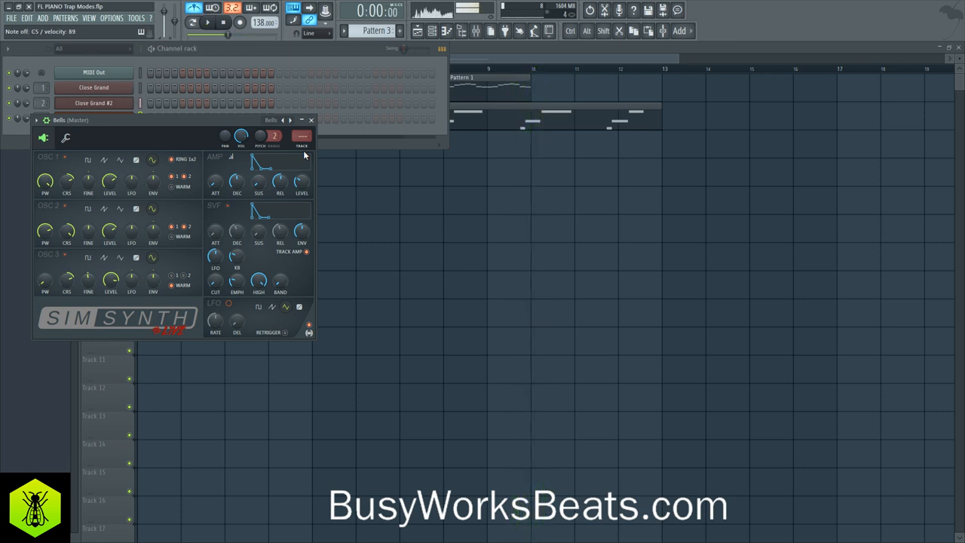
pyautogui.click(310, 120)
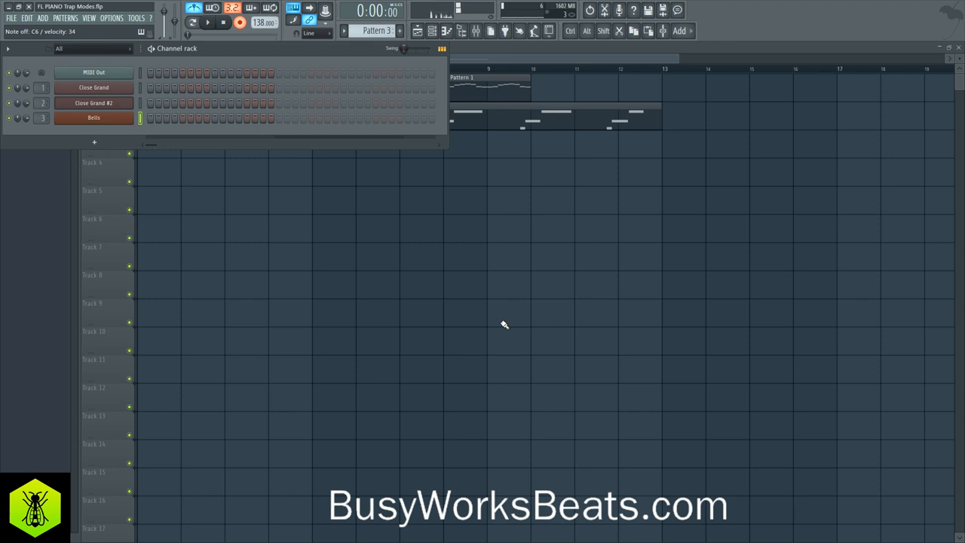
# Step: Lay out the Pattern 1, 2 and 3 clips across Tracks 1–3 of the playlist
pyautogui.click(229, 21)
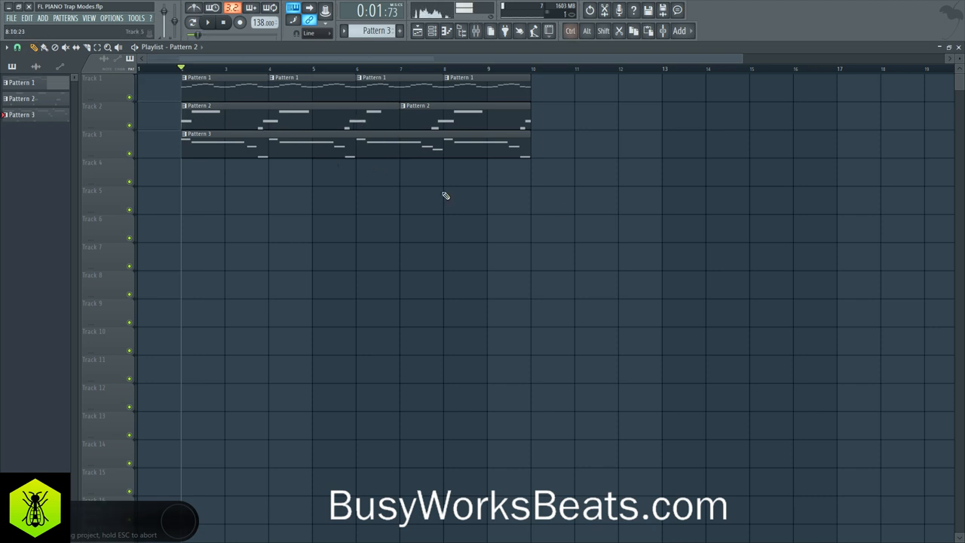
# Step: Move all clips to bar 1 and make the Track 3 clip unique as Pattern 4
pyautogui.click(208, 23)
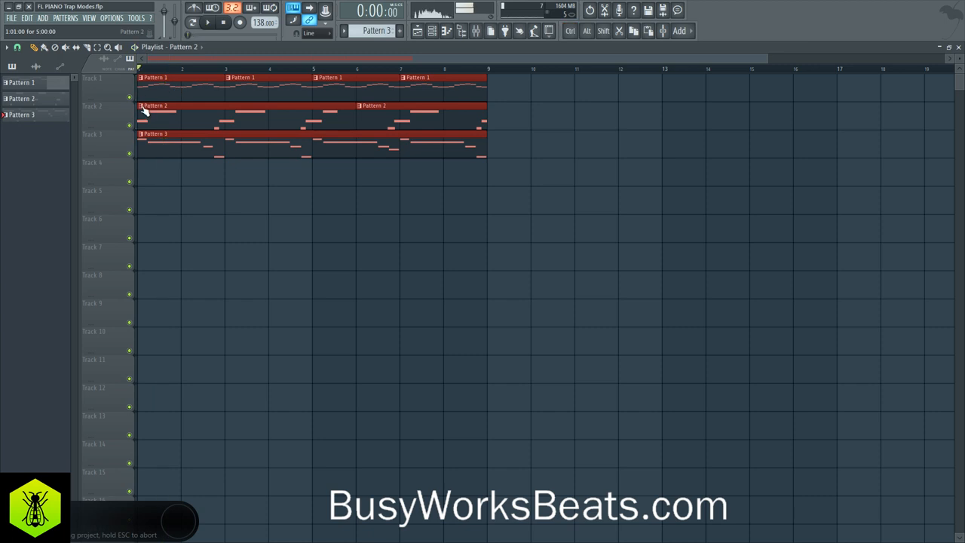
pyautogui.rightClick(143, 107)
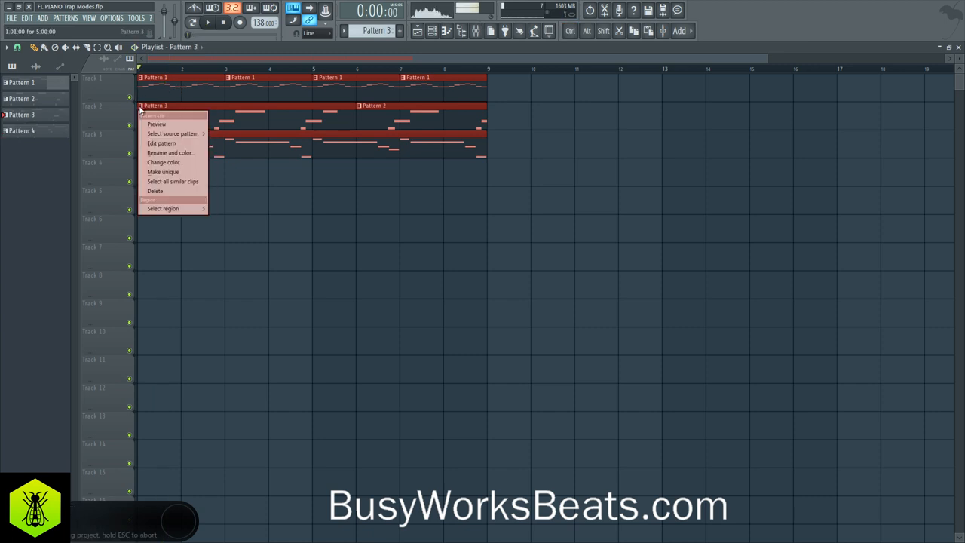
pyautogui.click(159, 143)
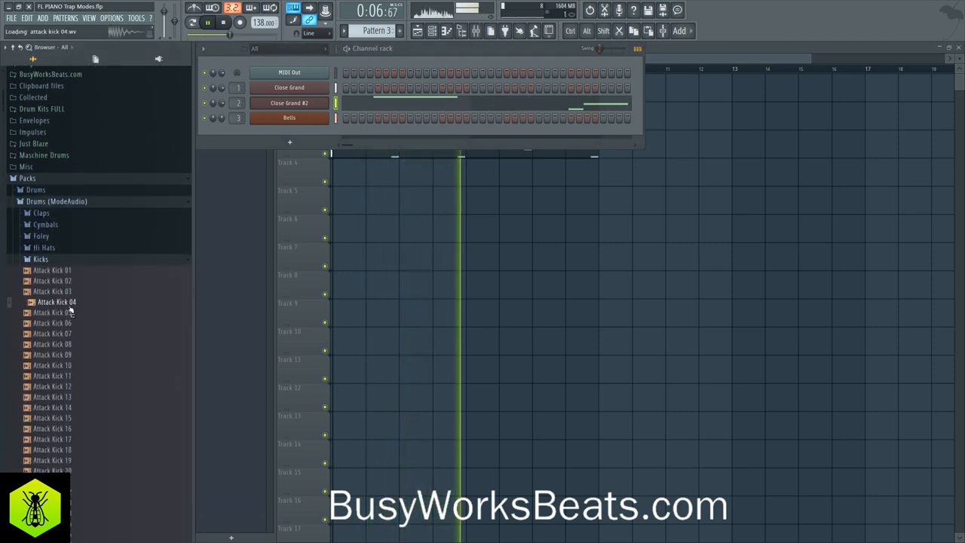
# Step: Load the ModeAudio Attack Kick 04 sample as a channel and program a kick hit in Pattern 5
pyautogui.click(57, 343)
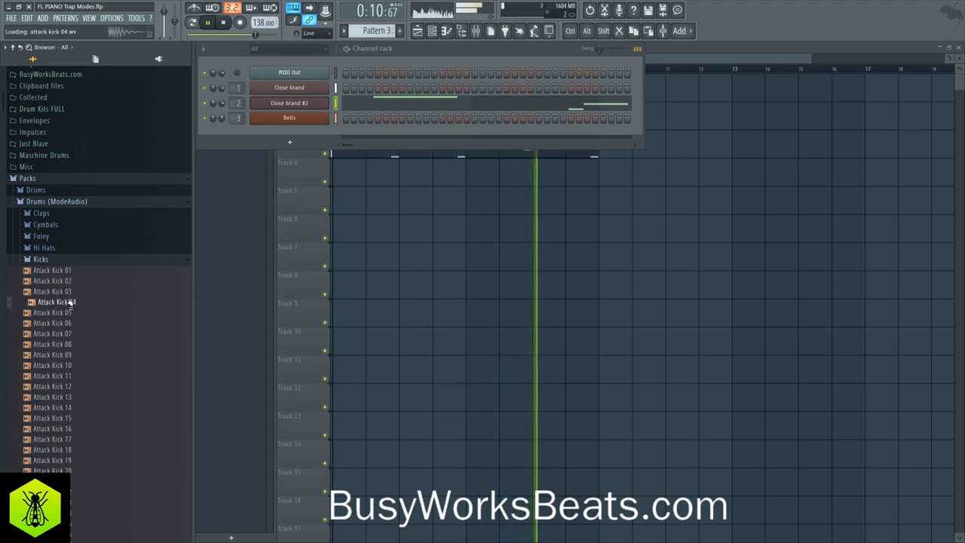
pyautogui.doubleClick(58, 302)
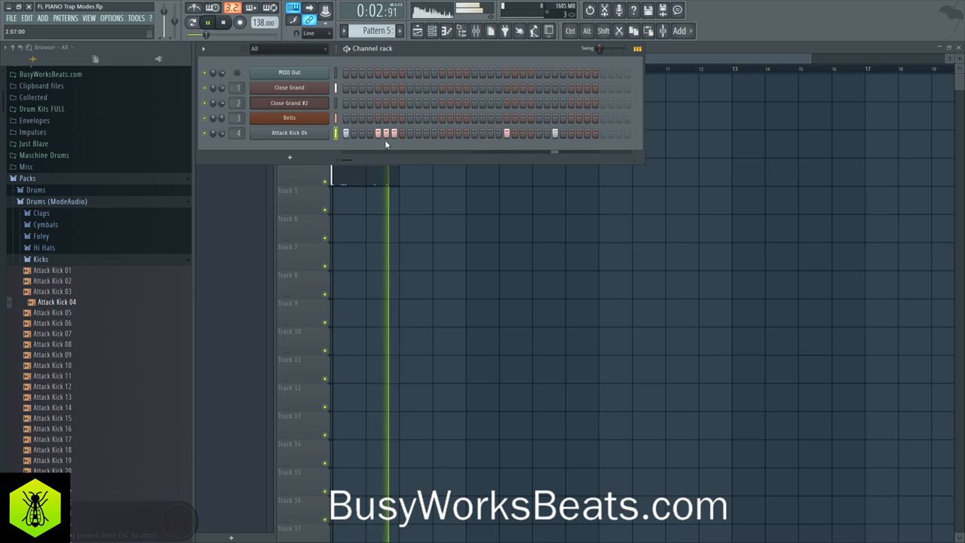
pyautogui.click(289, 132)
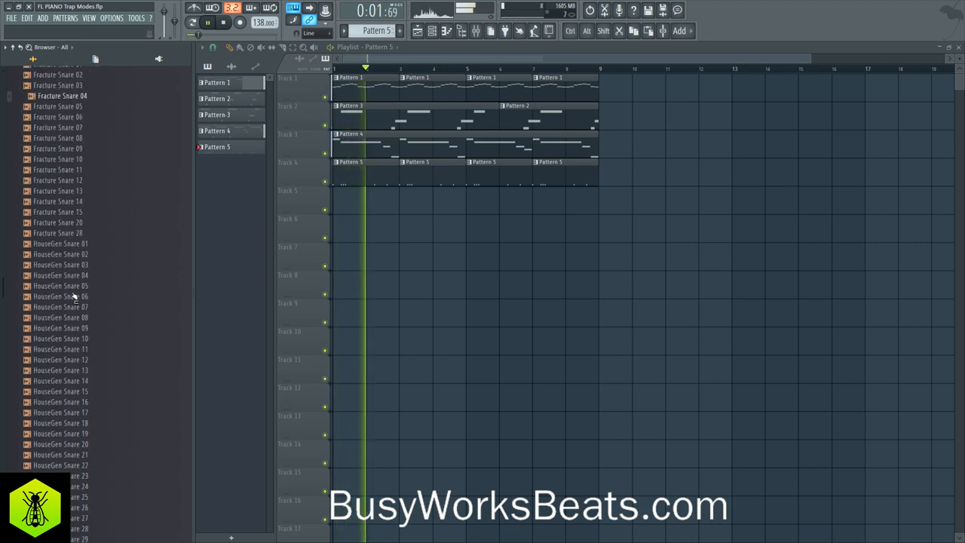
# Step: Audition HouseGen Snare 13 in the Browser and load it into a new channel below the kick
pyautogui.click(60, 359)
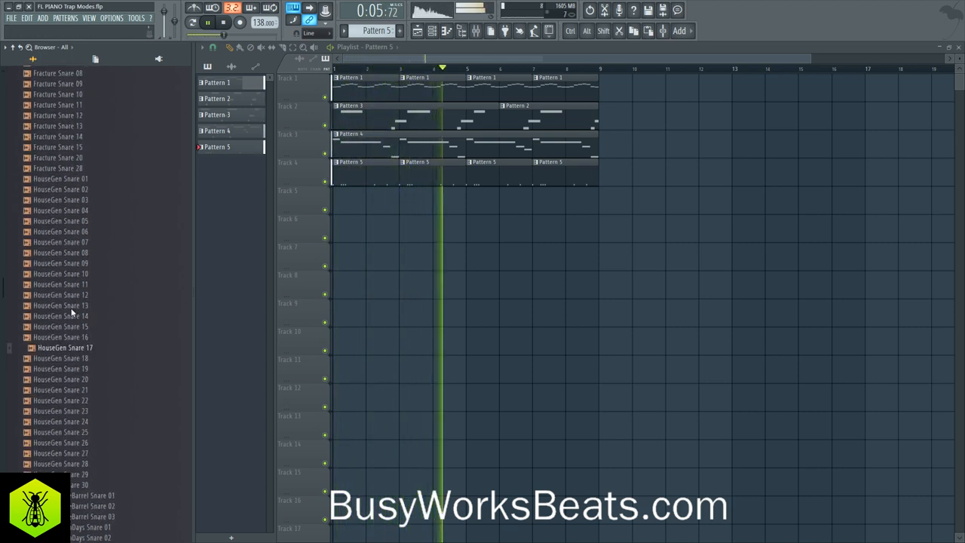
pyautogui.rightClick(63, 305)
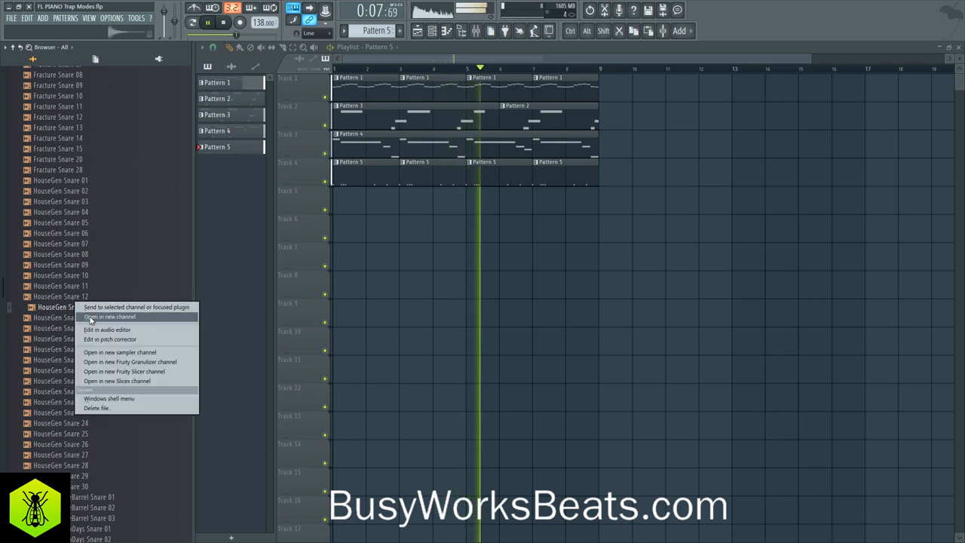
pyautogui.click(109, 317)
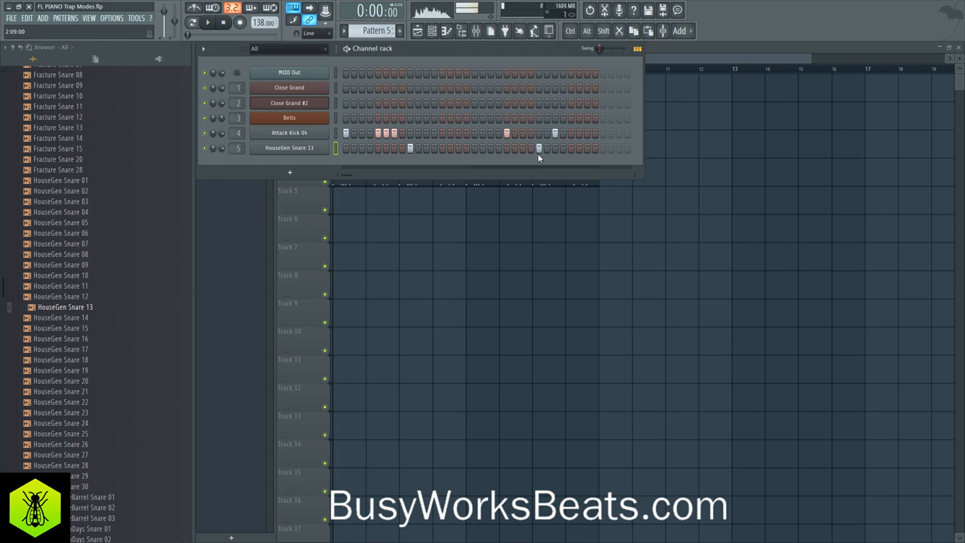
# Step: Check the HouseGen Snare 13 channel's sample settings and close them again
pyautogui.click(289, 148)
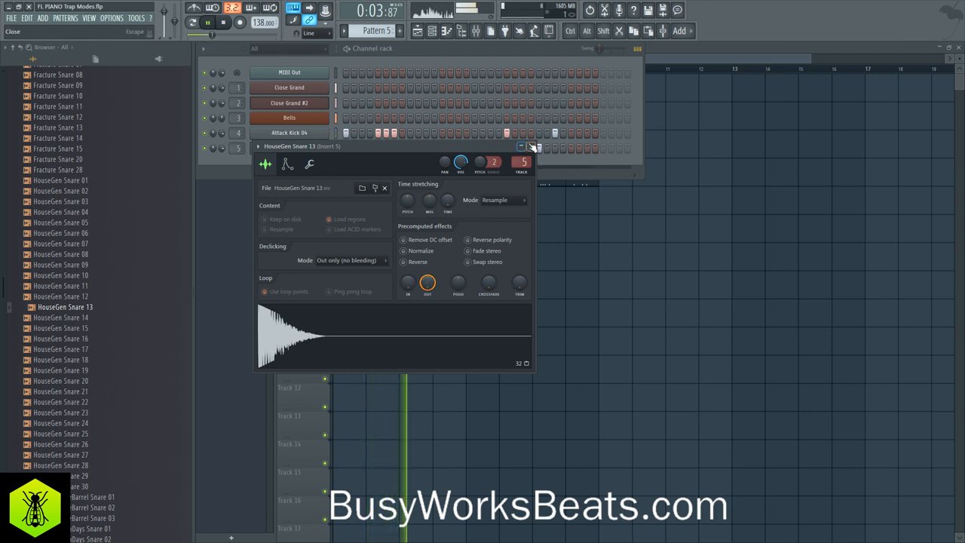
pyautogui.click(530, 146)
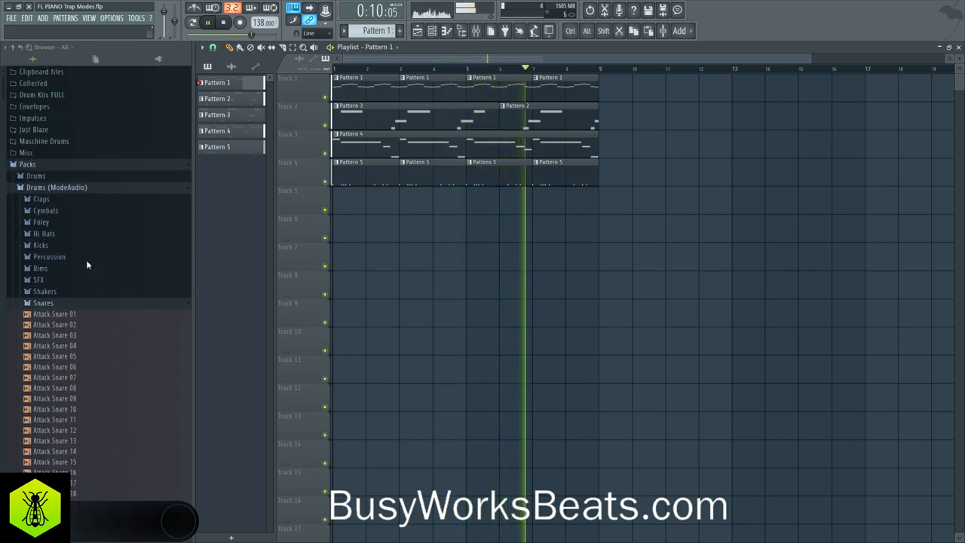
# Step: From the Hi Hats folder, load Attack Hat 04 and audition Attack Hat 02 for Pattern 6
pyautogui.click(58, 289)
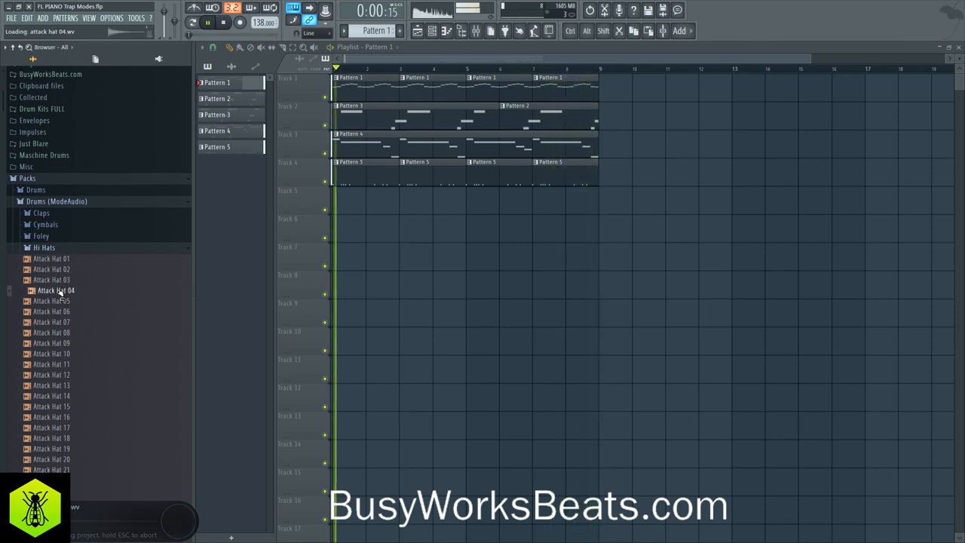
pyautogui.doubleClick(56, 290)
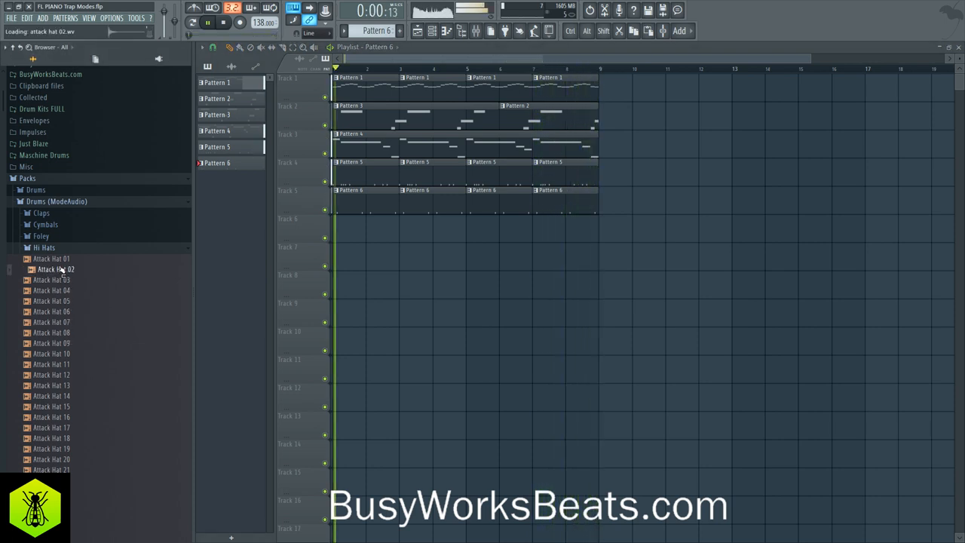
pyautogui.click(52, 258)
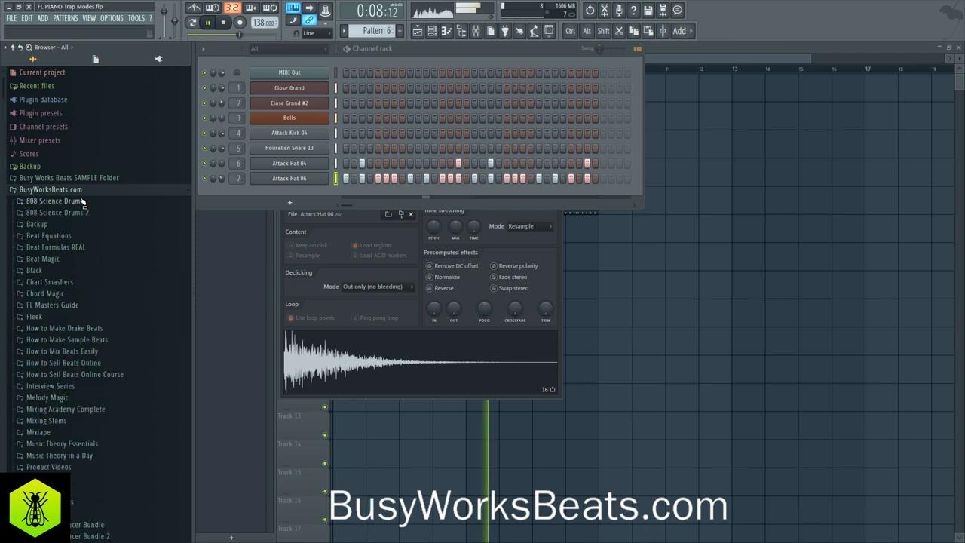
# Step: Load 808 Carbon from 808 Science Drums into a Sampler channel and adjust its root note
pyautogui.click(55, 201)
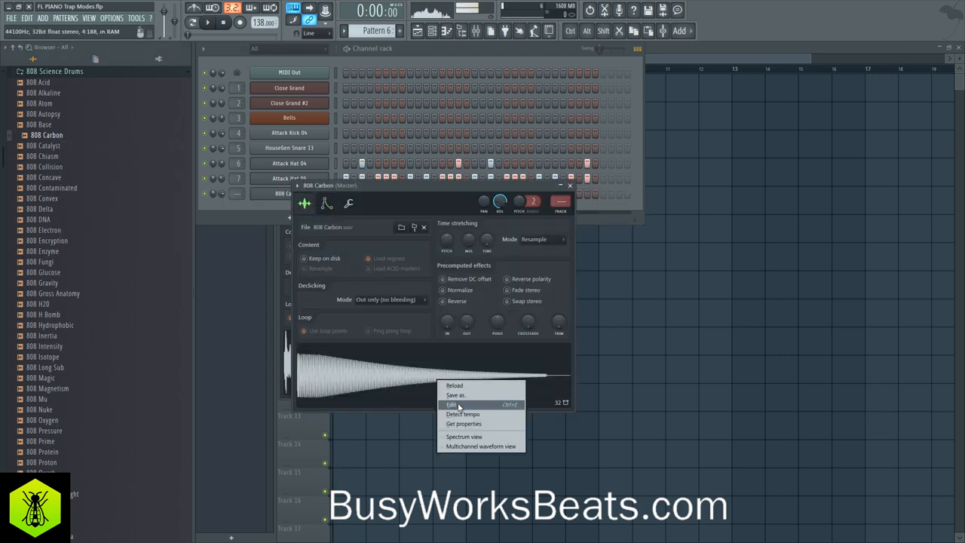
pyautogui.click(449, 404)
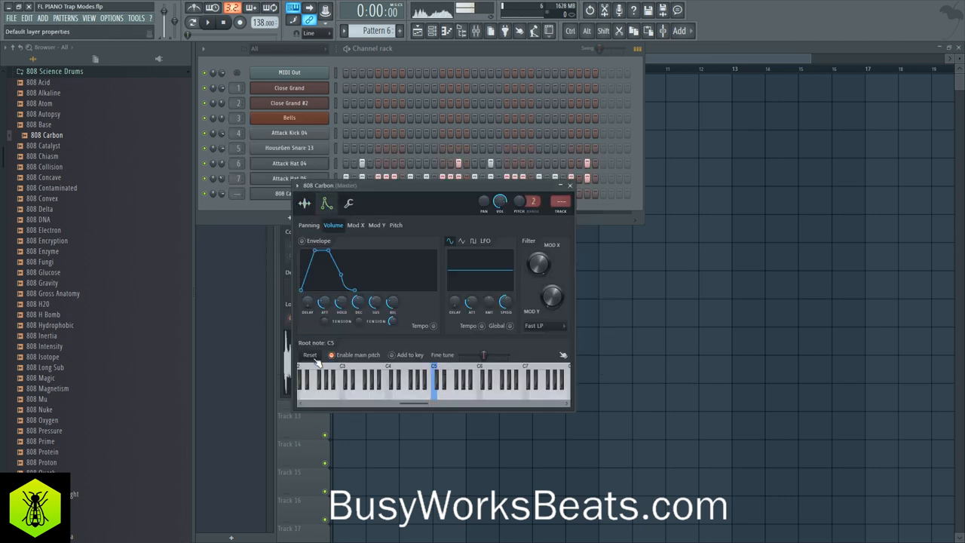
pyautogui.click(419, 389)
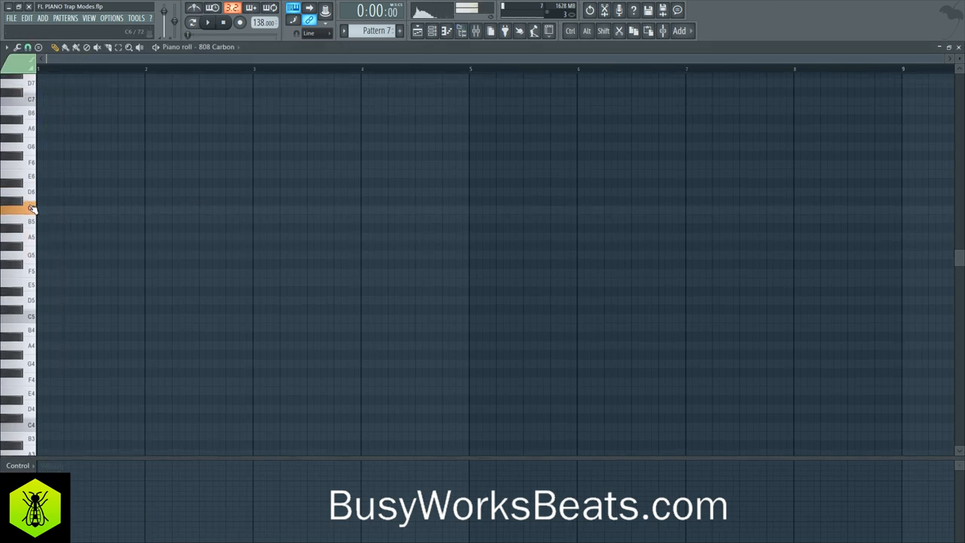
# Step: Draw a short three-note 808 Carbon bass line in Pattern 7
pyautogui.click(47, 208)
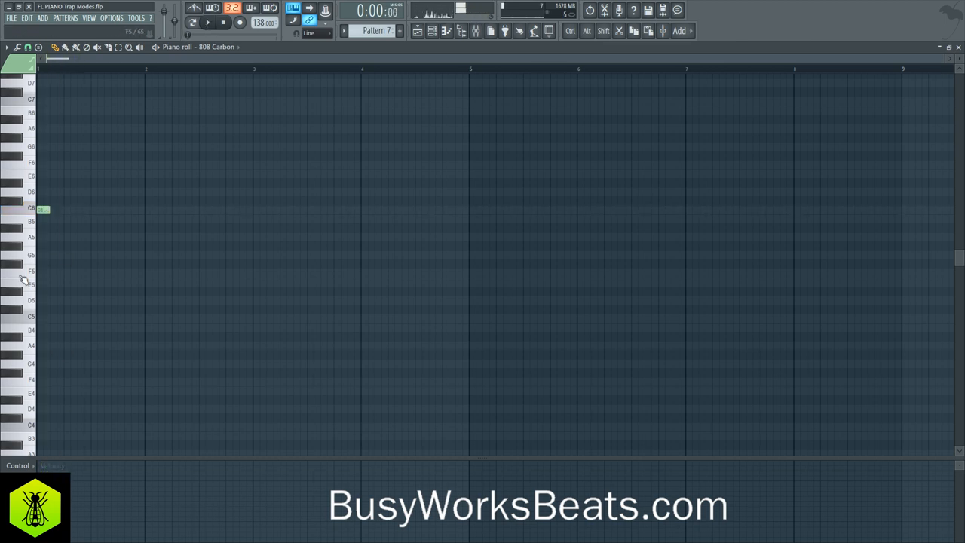
pyautogui.click(83, 317)
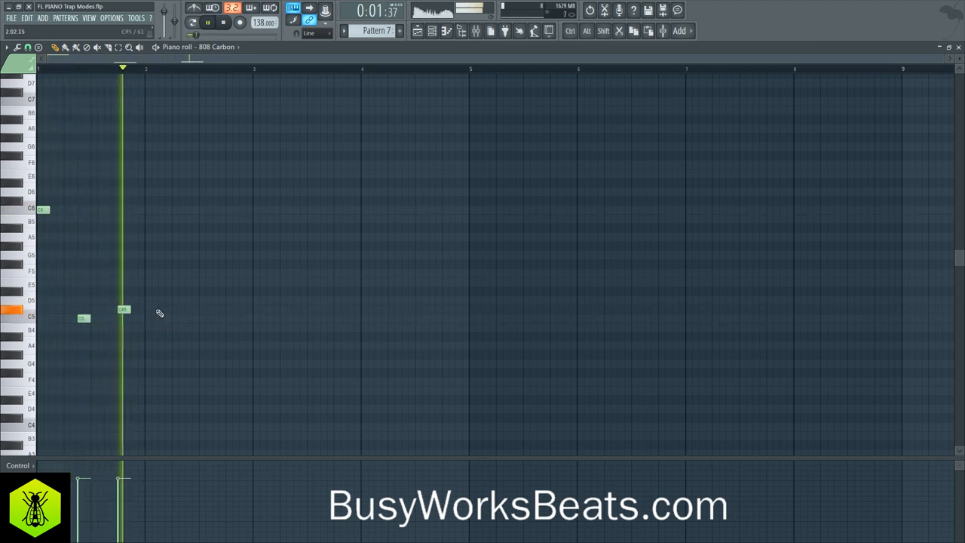
pyautogui.click(163, 309)
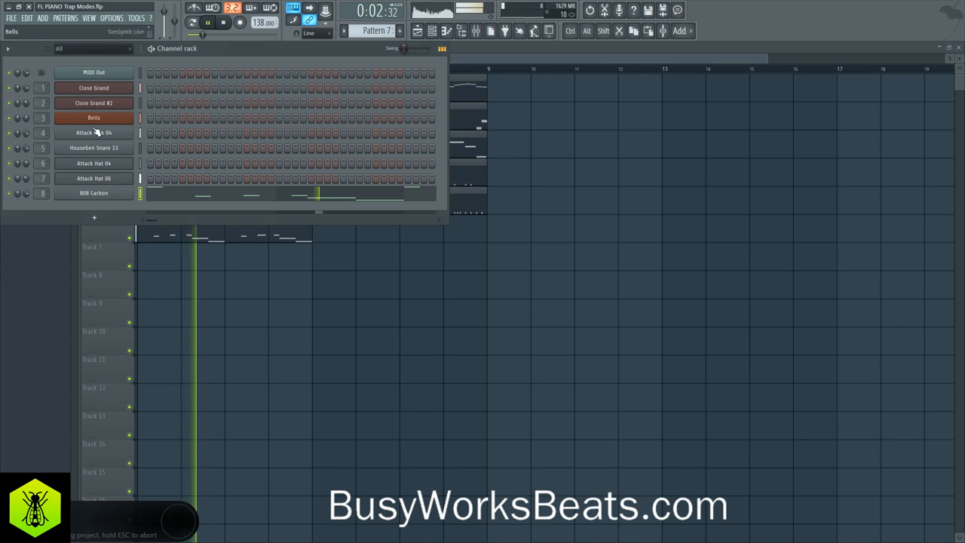
pyautogui.click(97, 88)
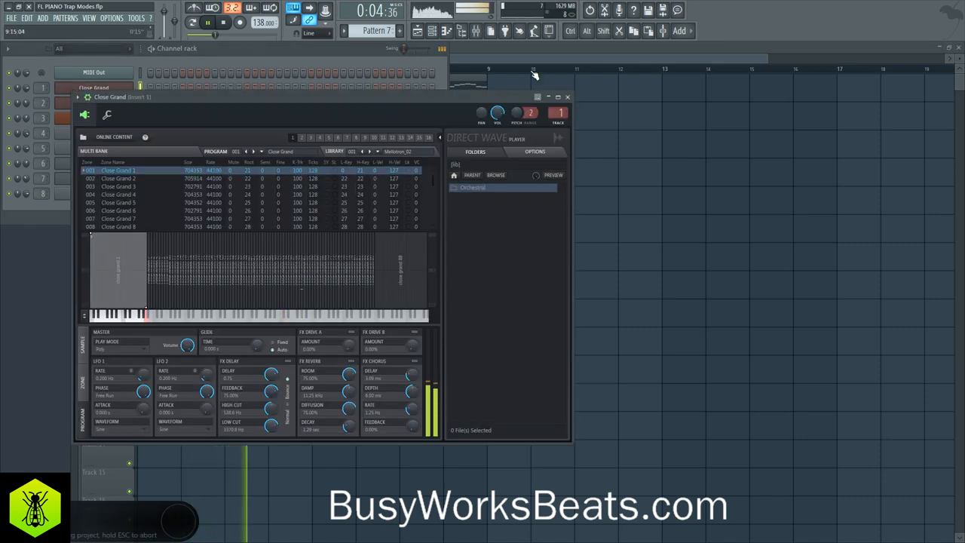